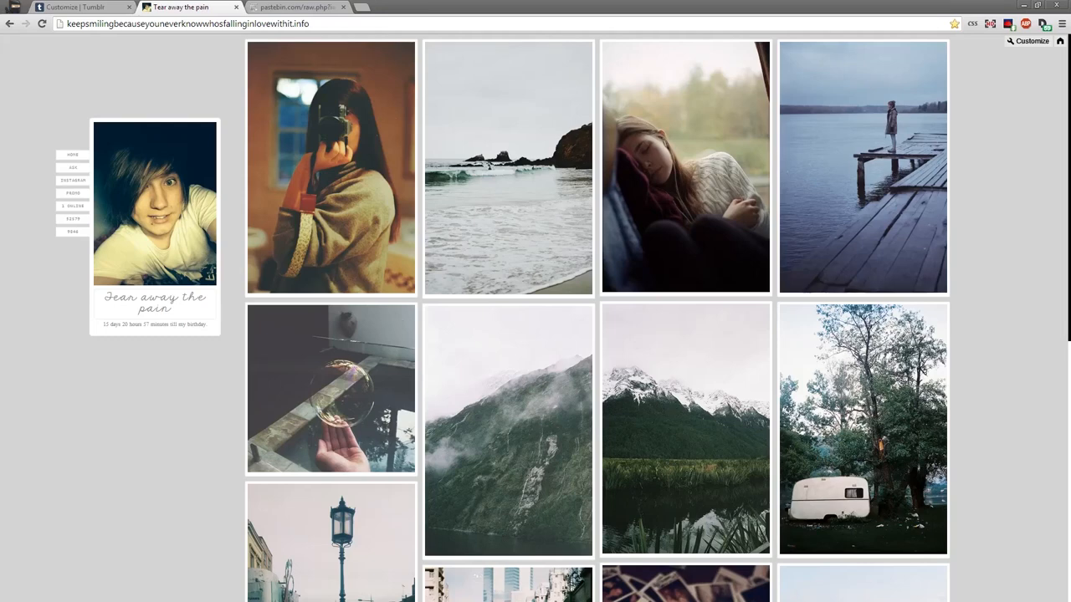
pyautogui.moveTo(188, 77)
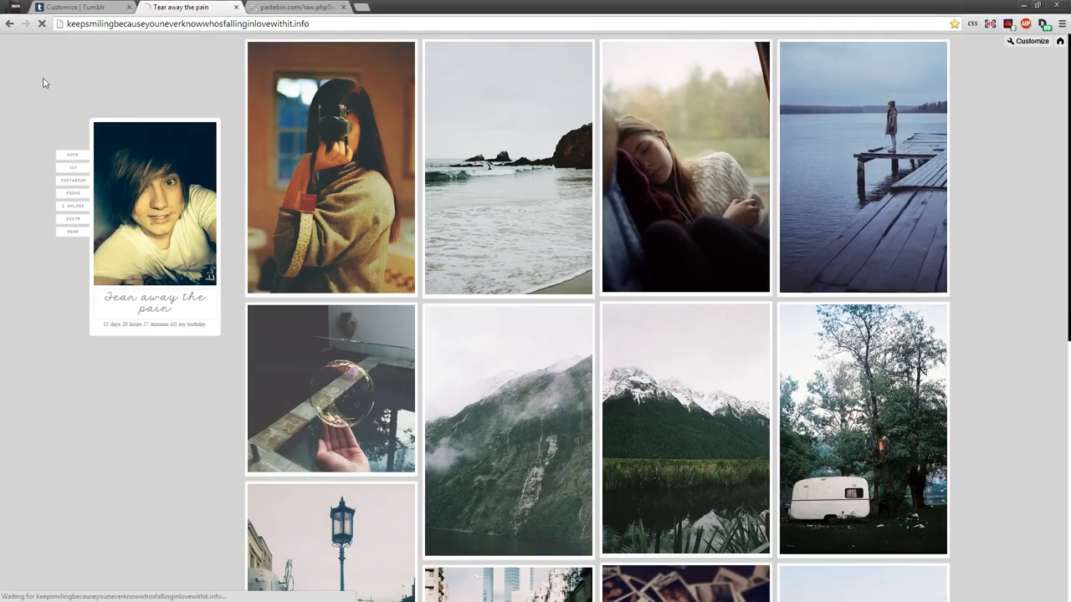
# Go to the blog's /ask page from the sidebar and select the address bar URL
pyautogui.click(74, 168)
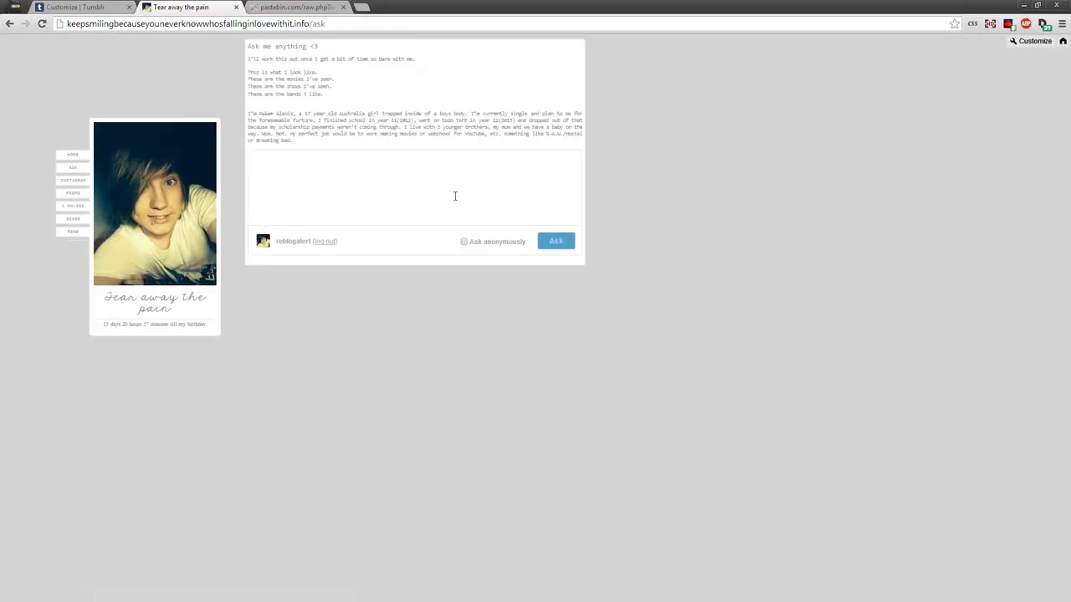
pyautogui.click(192, 23)
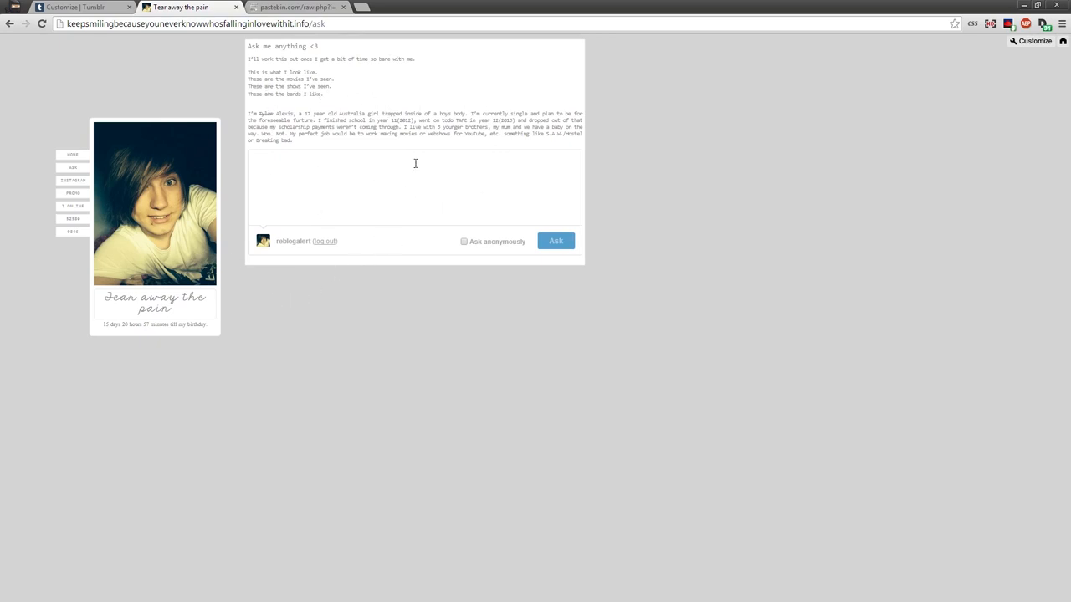
pyautogui.moveTo(409, 85)
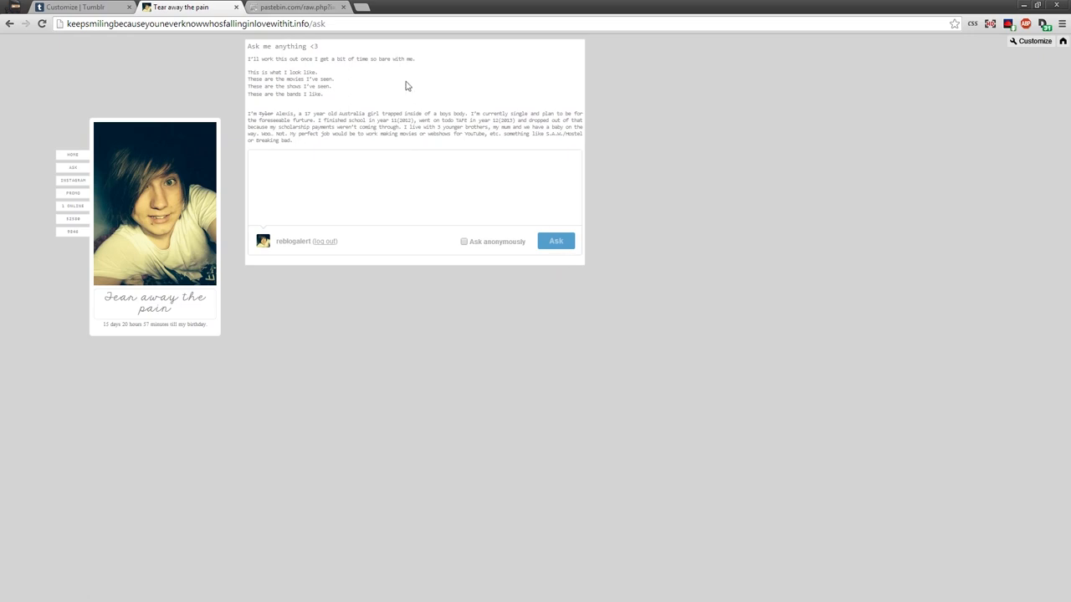
pyautogui.moveTo(326, 154)
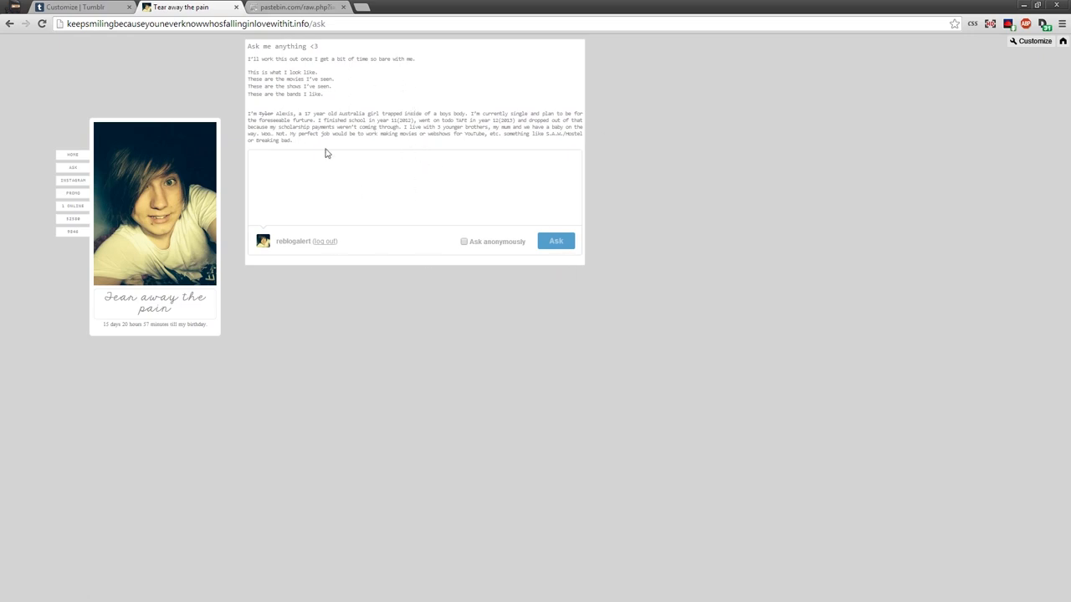
pyautogui.moveTo(187, 95)
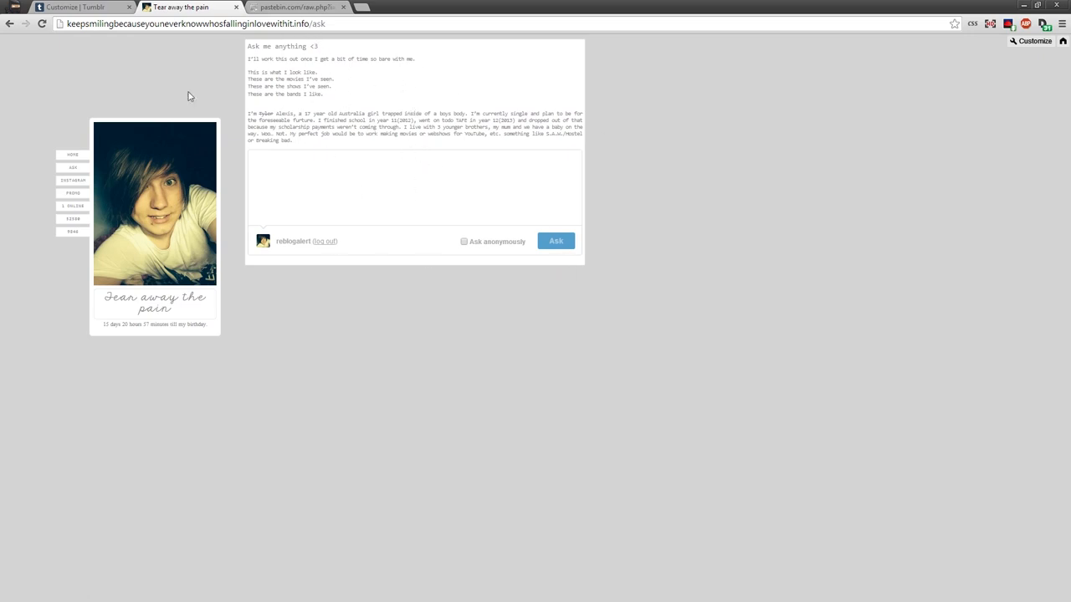
pyautogui.click(309, 24)
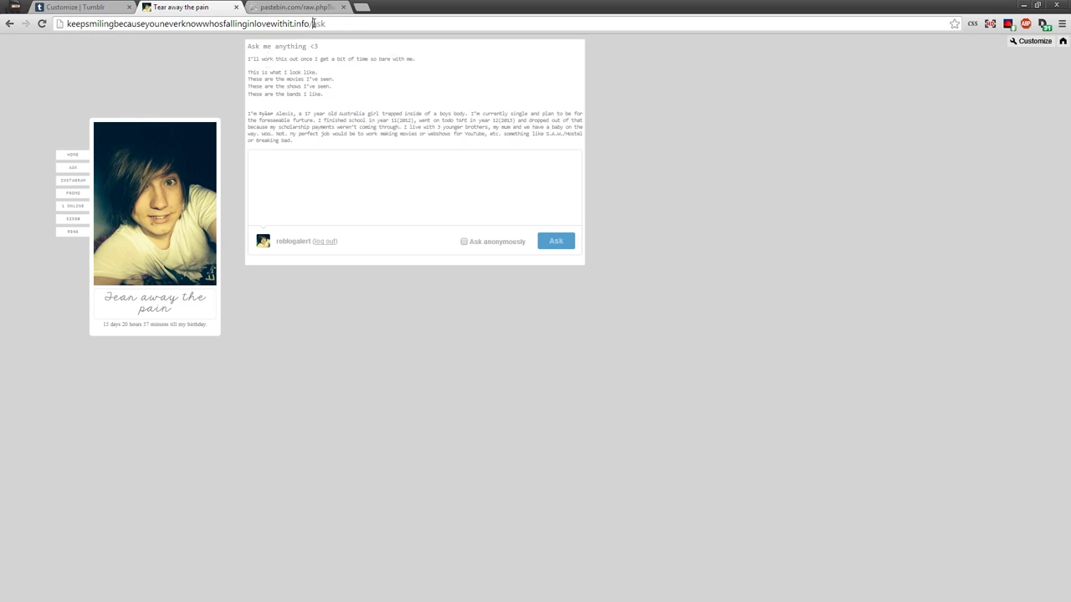
pyautogui.doubleClick(318, 24)
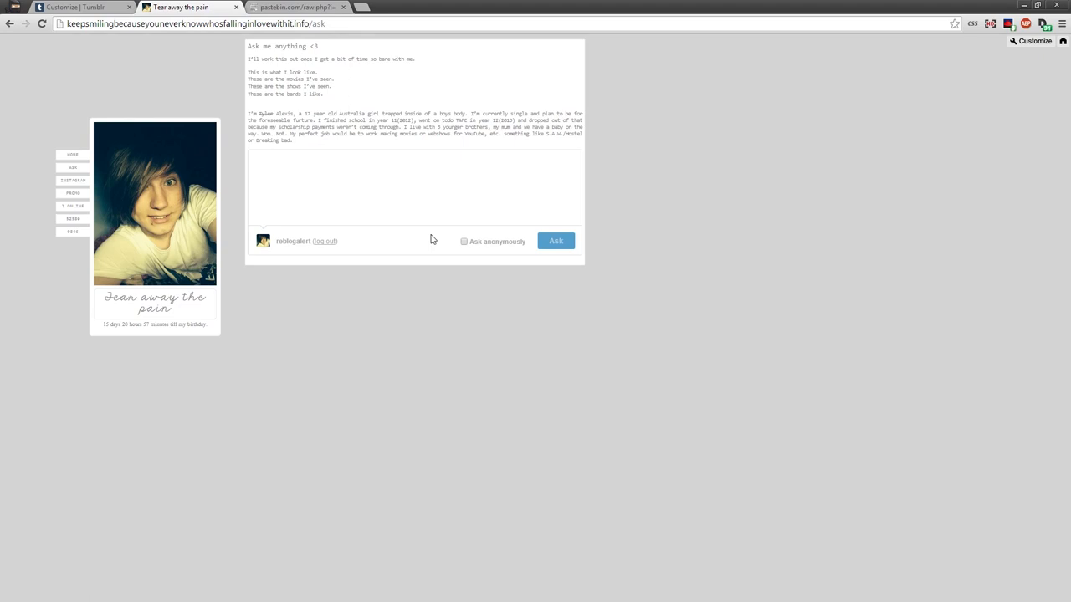
pyautogui.moveTo(522, 90)
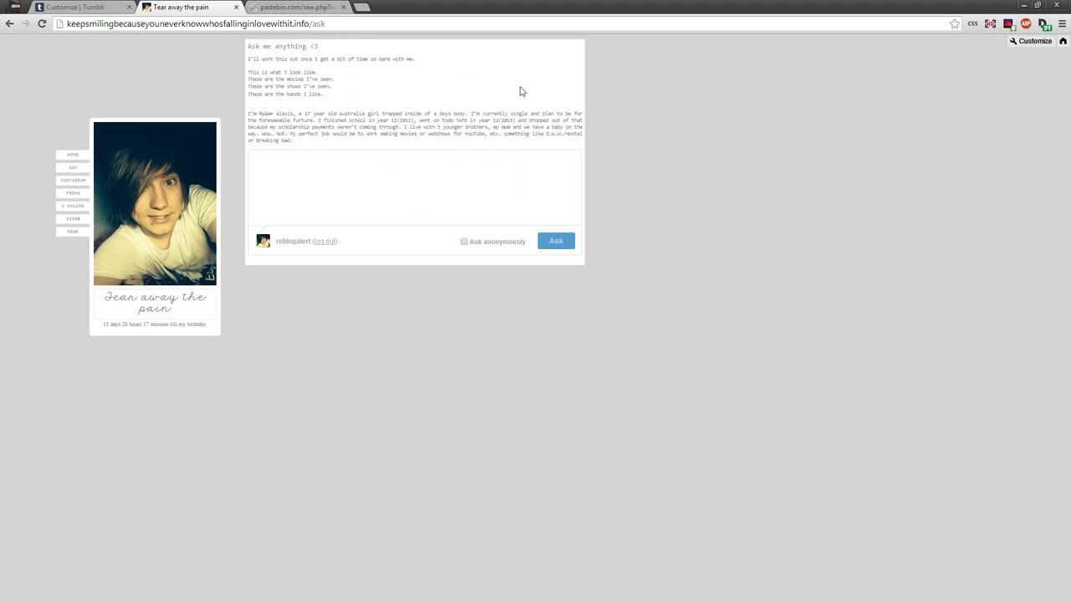
pyautogui.moveTo(292, 74)
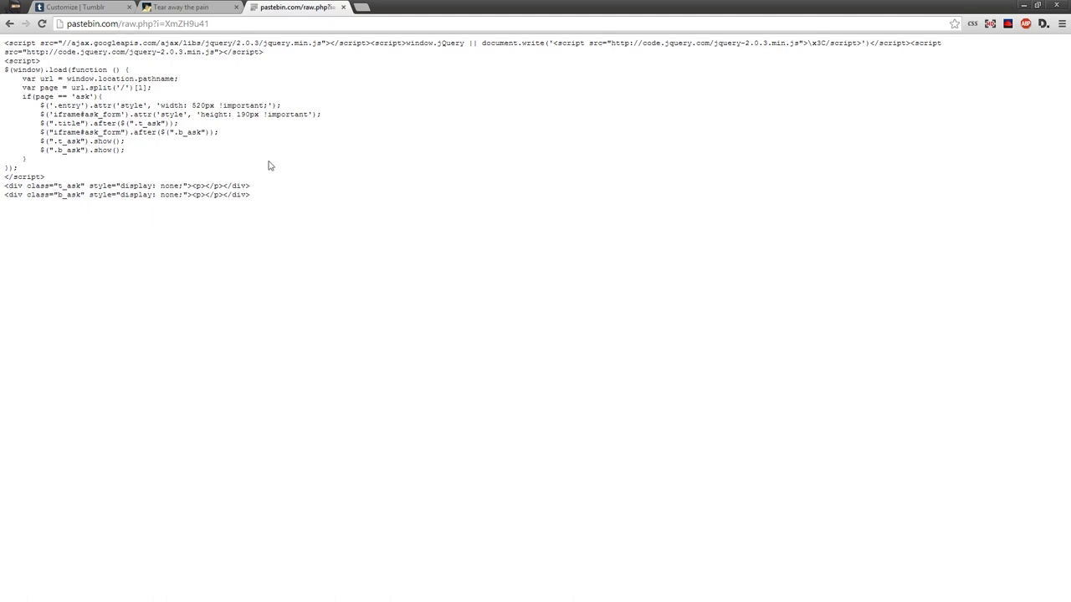
pyautogui.moveTo(201, 177)
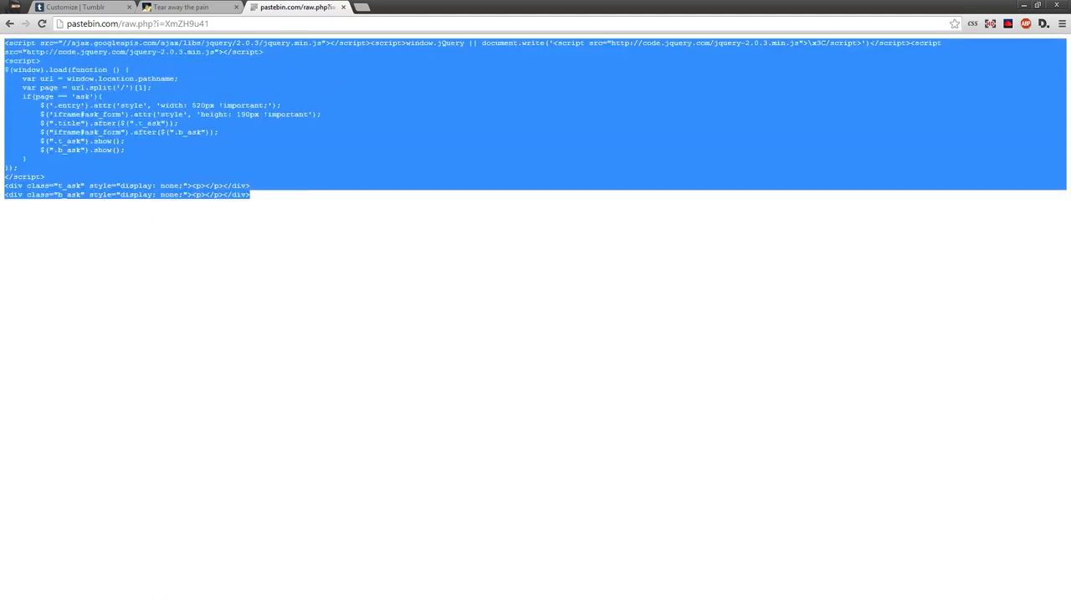
# Return to the blog's ask page tab after copying the raw Pastebin script
pyautogui.click(184, 7)
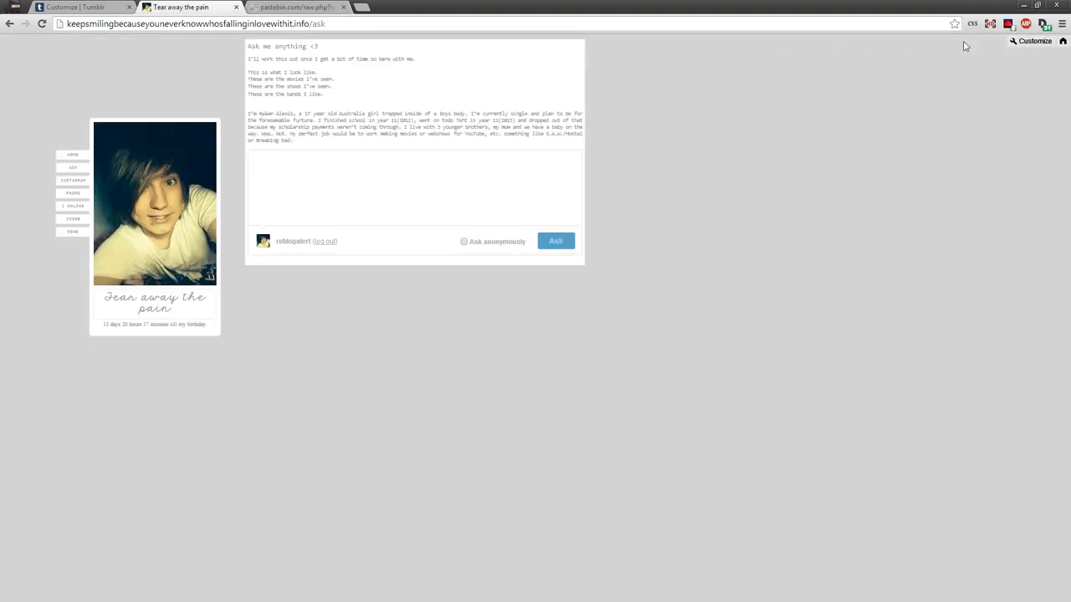
# Go to Customize > Edit HTML and place the cursor after <body> for the script
pyautogui.click(1034, 40)
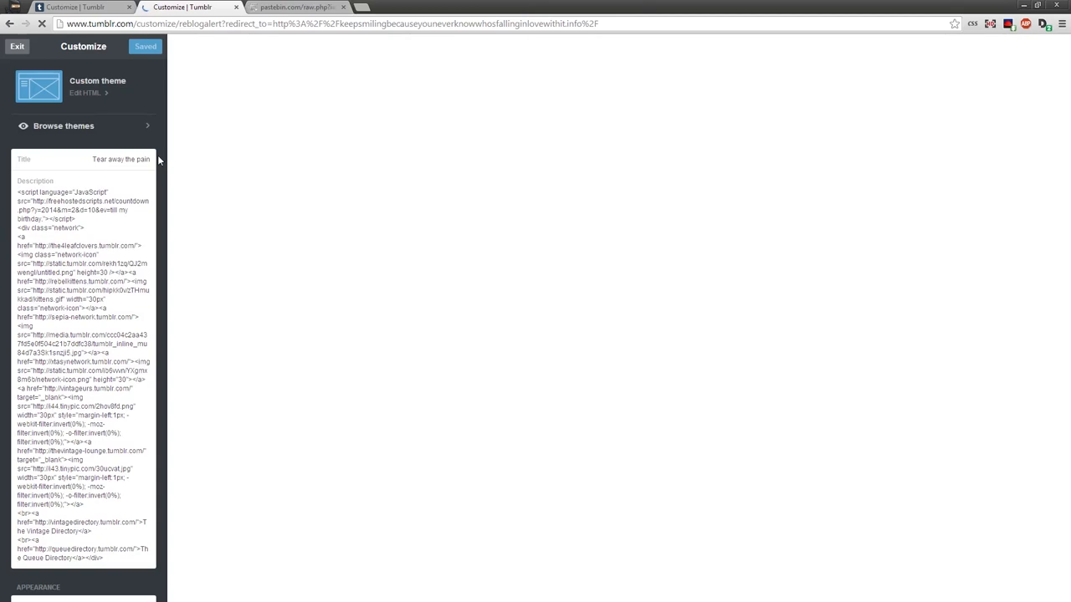
pyautogui.click(83, 94)
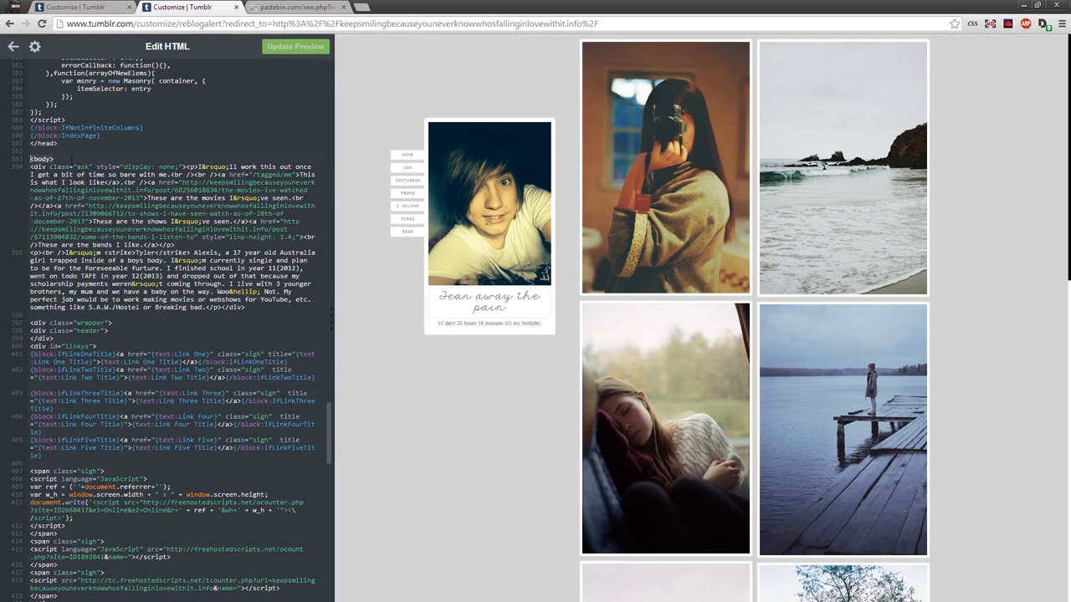
pyautogui.click(70, 151)
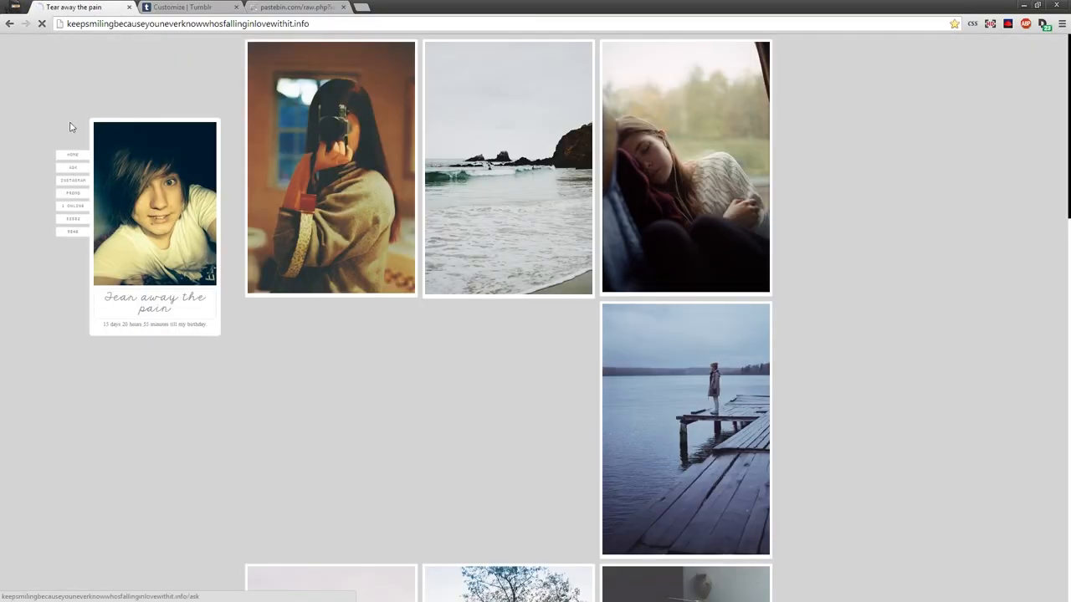
# Paste the ask-page script and fill its divs with placeholder text 'HERE' and 'asdasd'
pyautogui.click(73, 167)
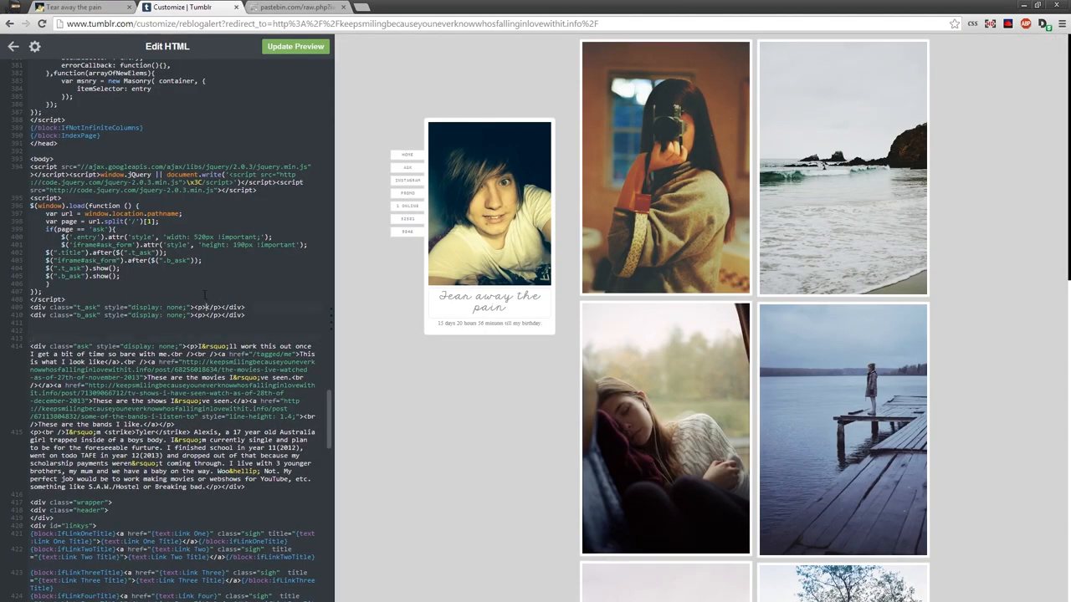
pyautogui.write('HERE')
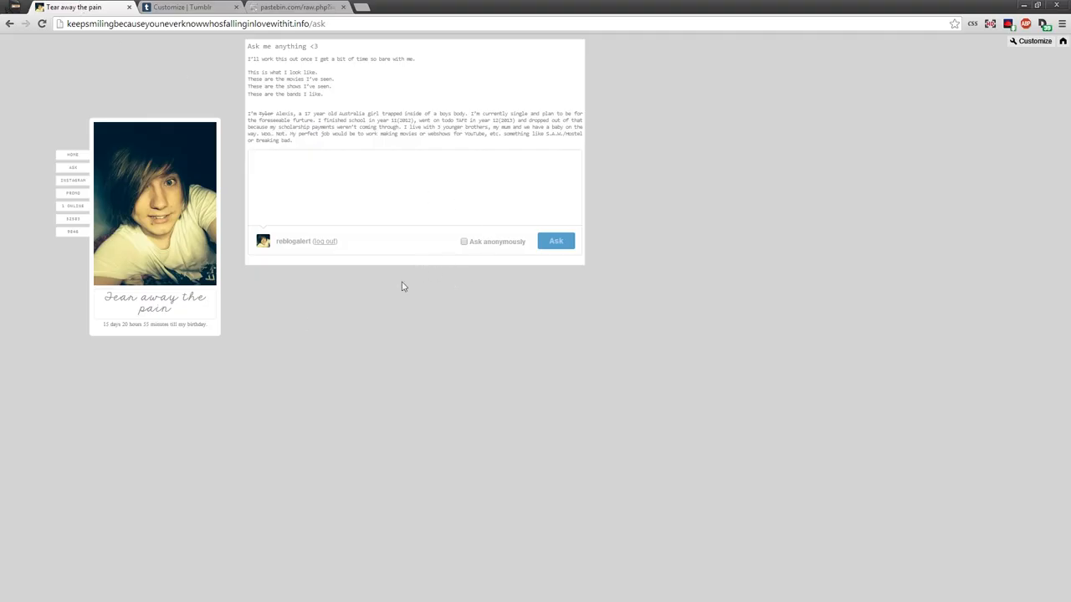
pyautogui.click(190, 7)
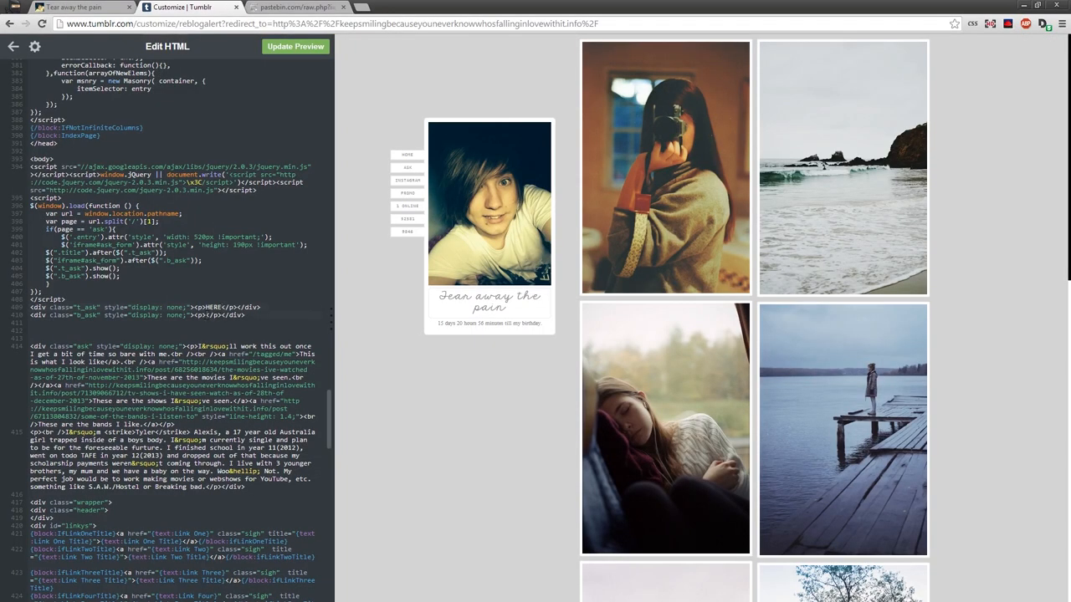
pyautogui.write('asdasd')
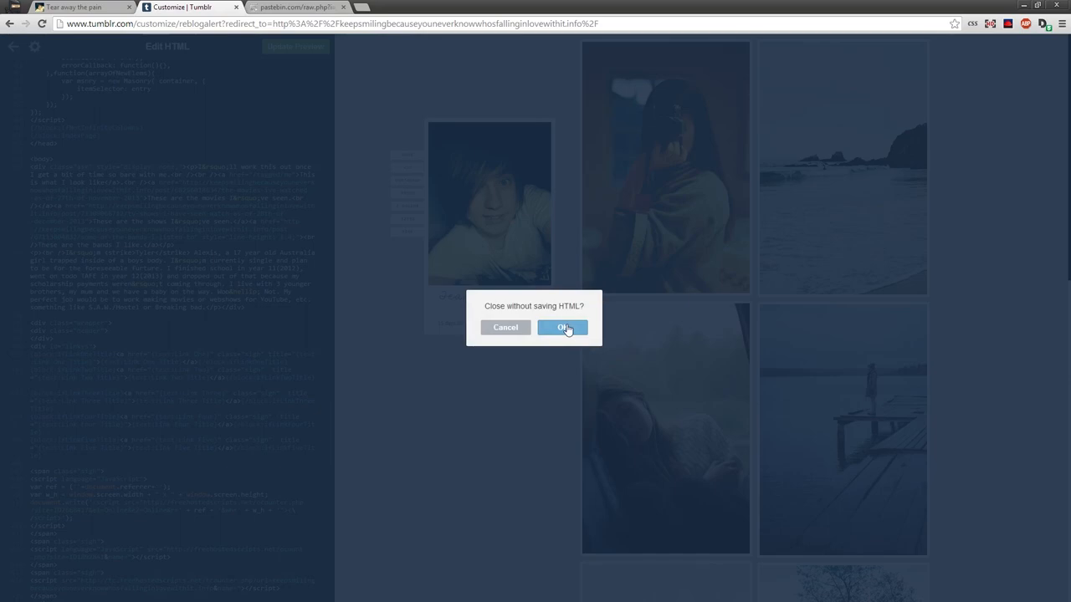
# Leave the HTML without saving and select the custom page's test text
pyautogui.click(562, 326)
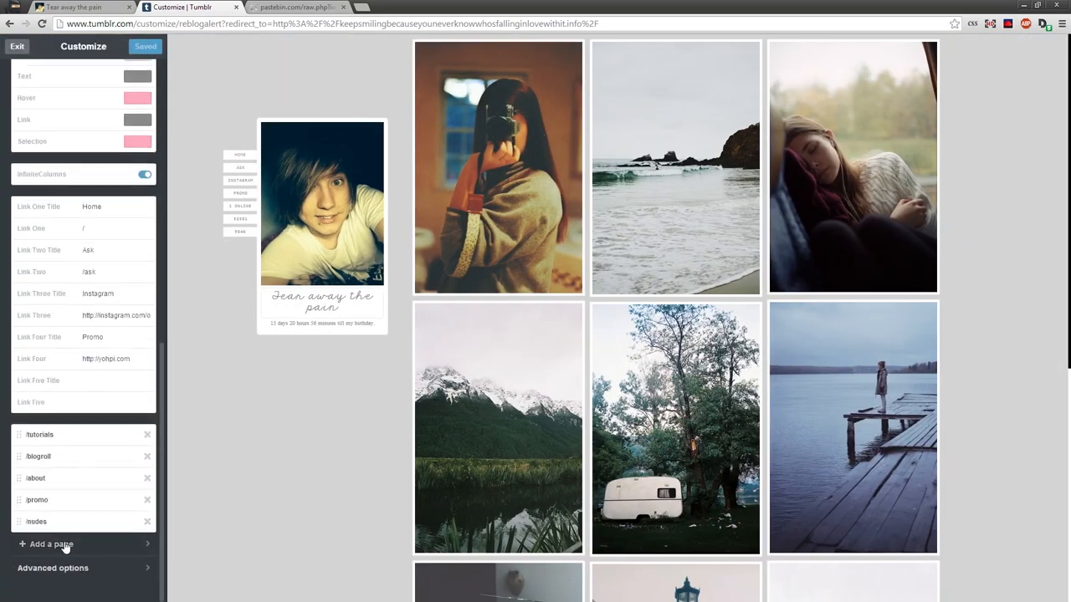
pyautogui.click(50, 543)
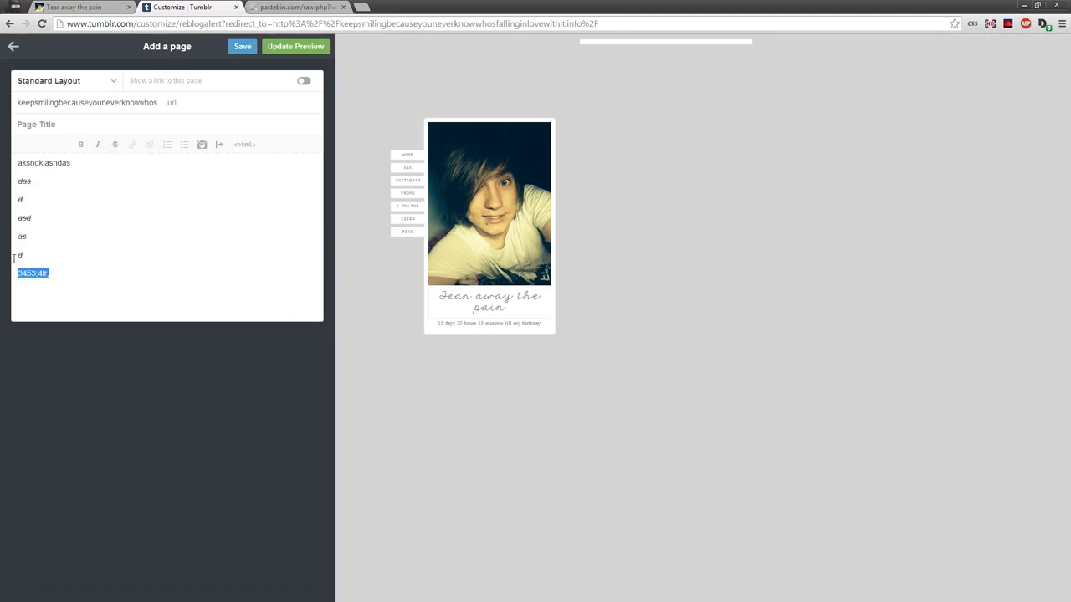
pyautogui.click(132, 144)
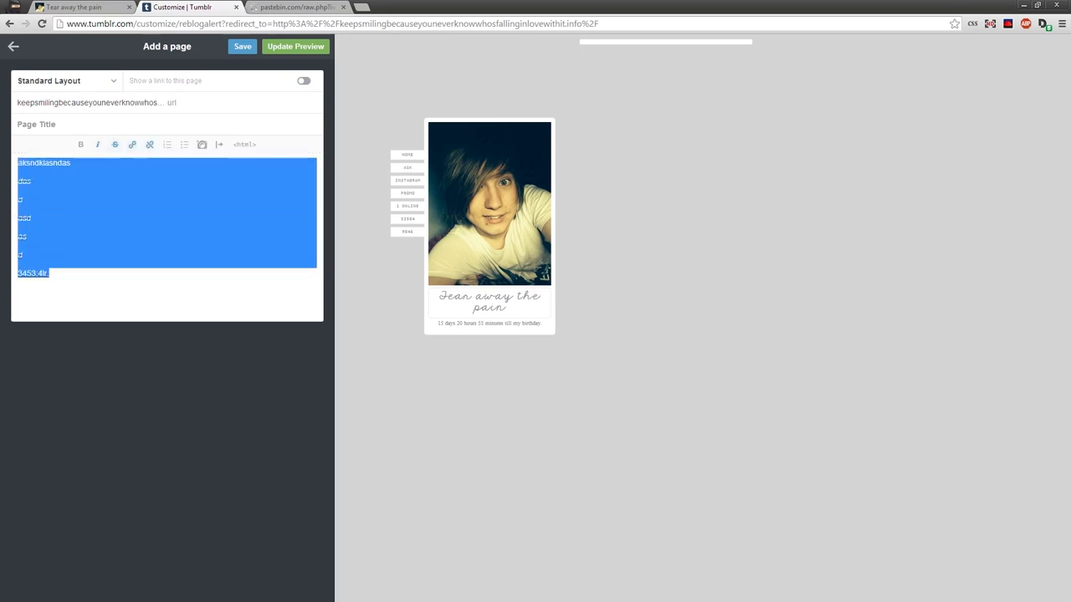
# Toggle the page text to HTML view and back, refresh the preview, then leave the editor
pyautogui.click(244, 144)
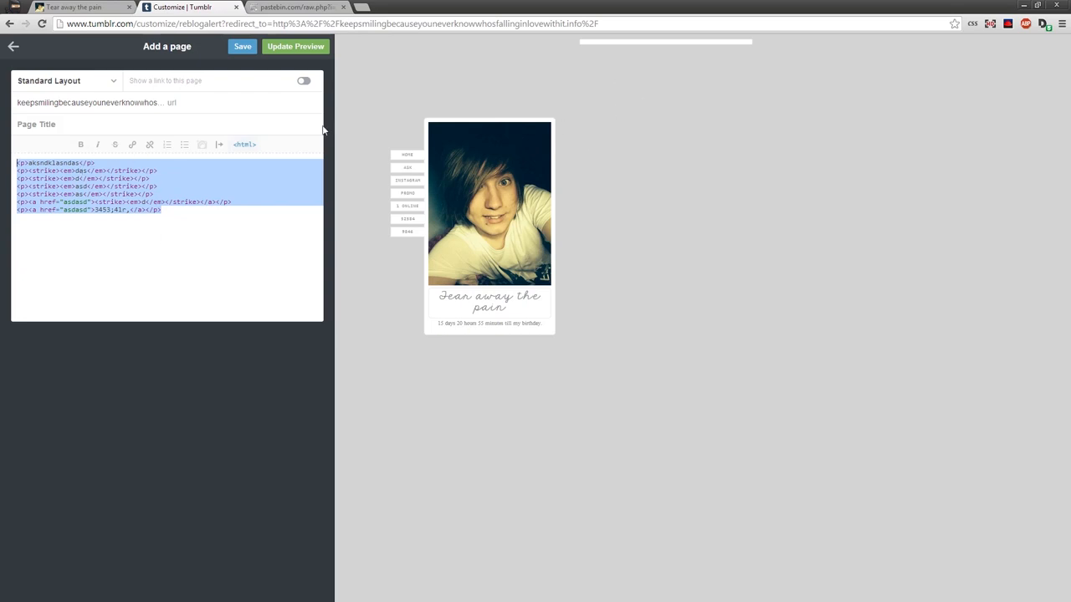
pyautogui.click(244, 144)
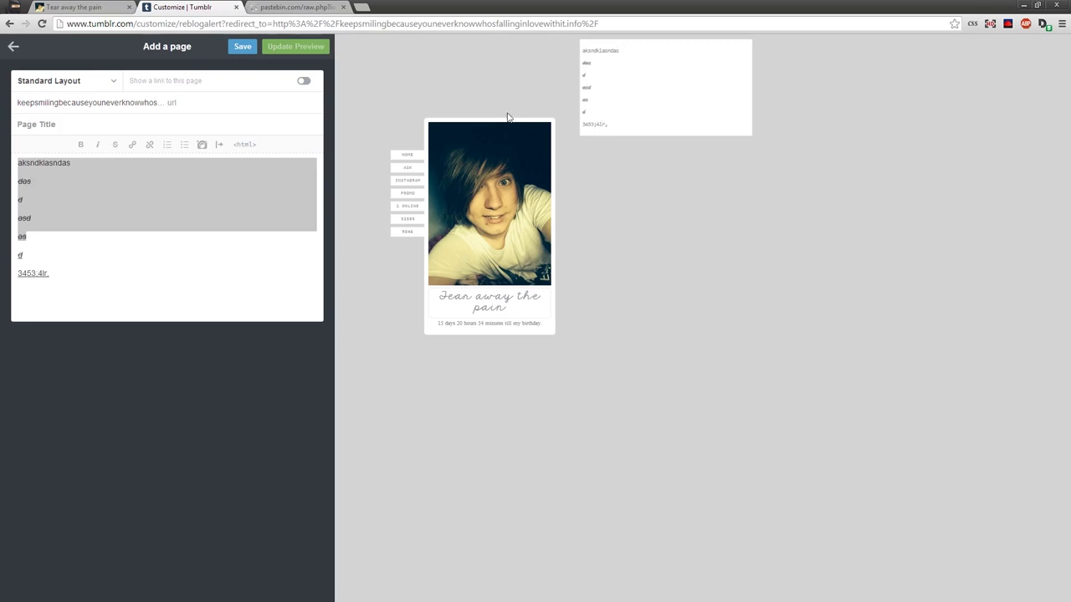
pyautogui.moveTo(639, 120)
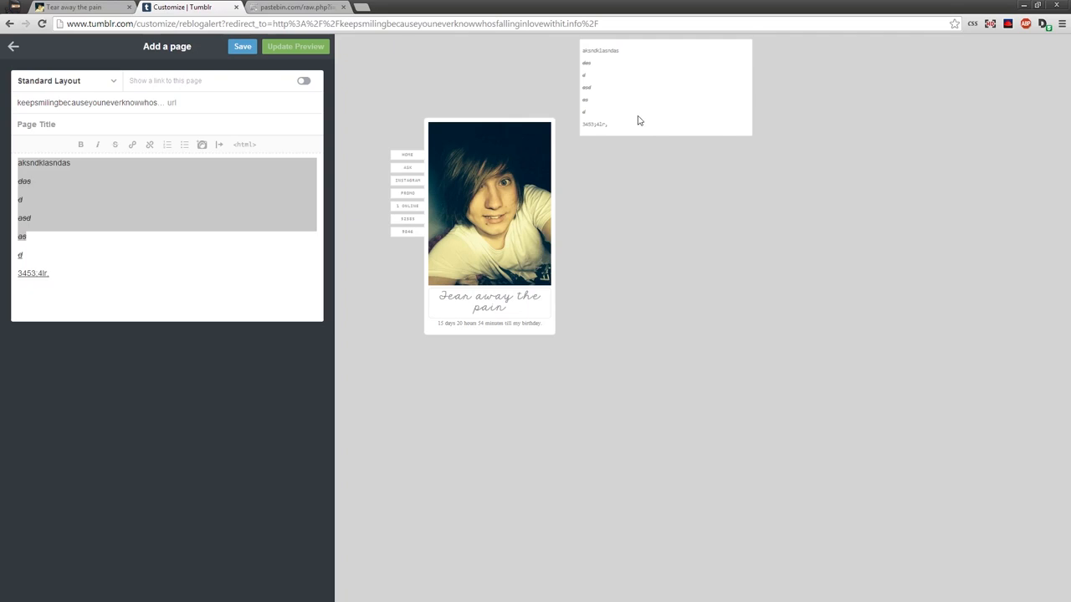
pyautogui.moveTo(716, 281)
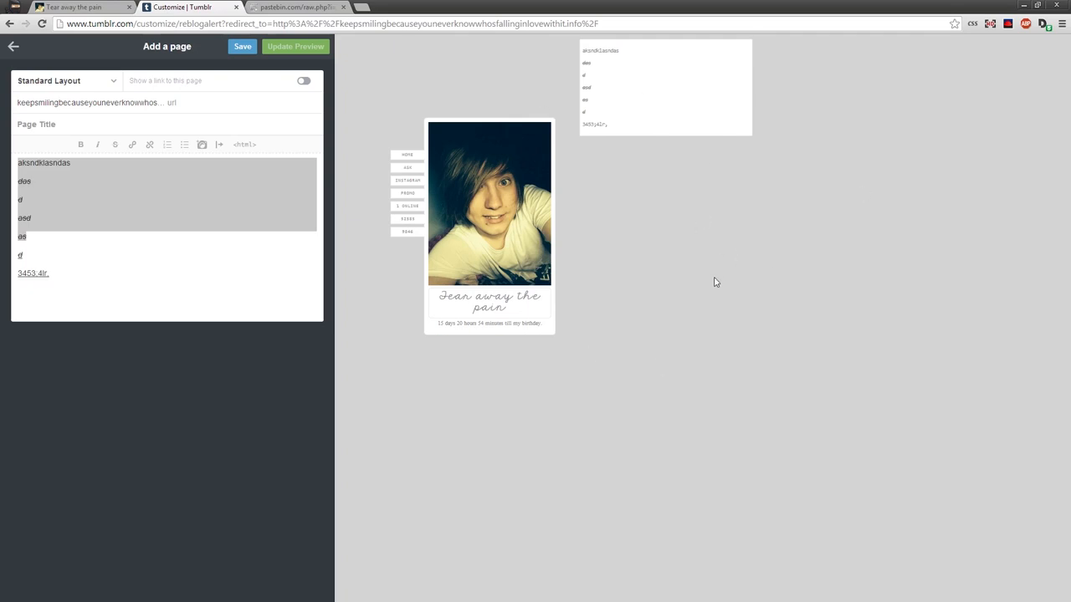
pyautogui.moveTo(231, 157)
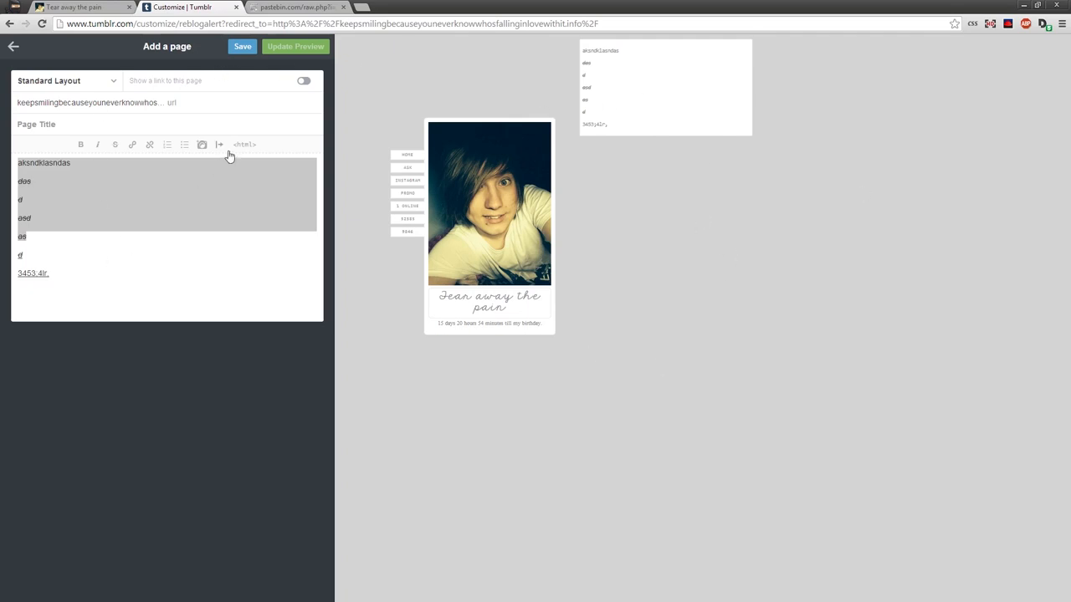
pyautogui.click(13, 47)
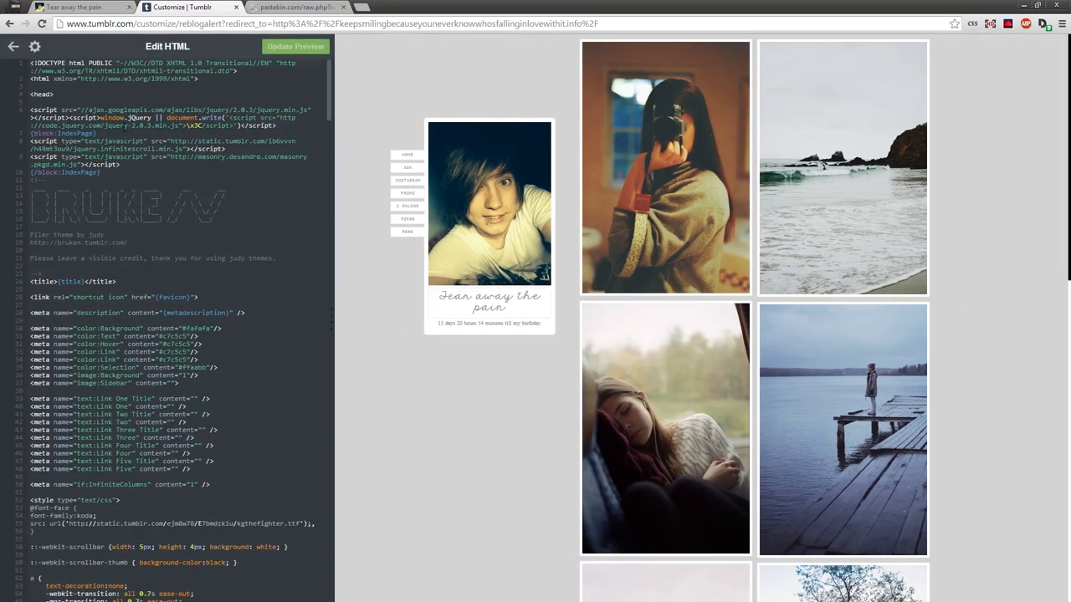
# Close Edit HTML, highlight the script's entry-width line in Pastebin, and return to /ask
pyautogui.click(13, 47)
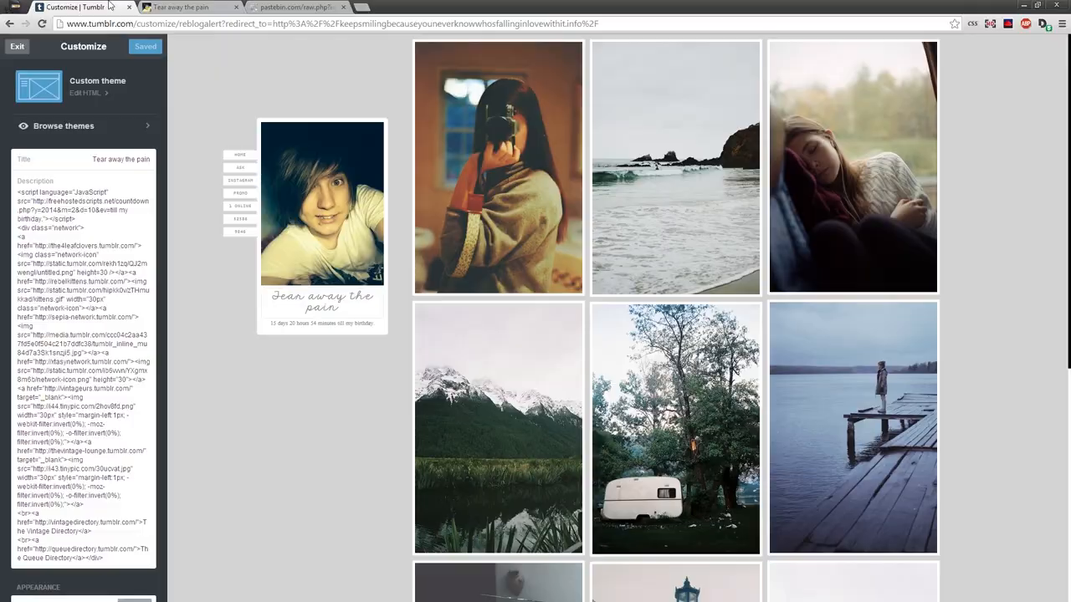
pyautogui.click(297, 7)
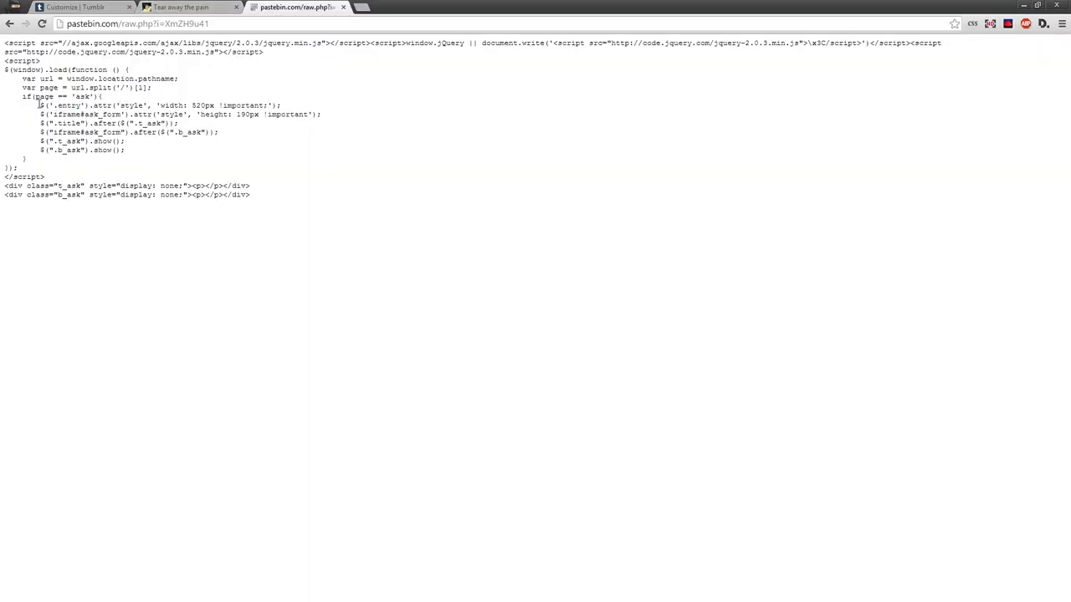
pyautogui.tripleClick(159, 104)
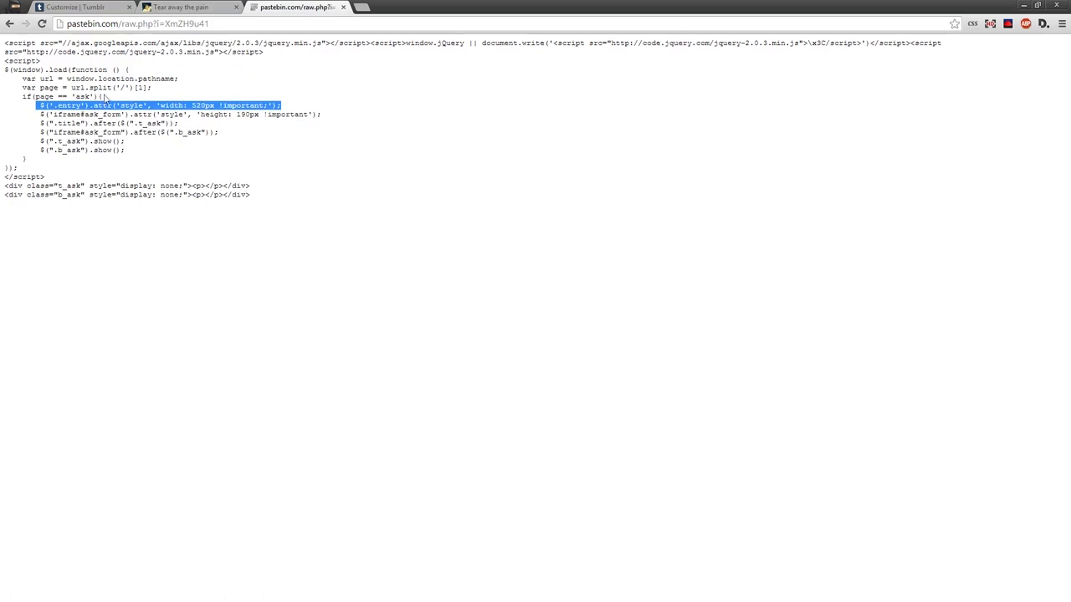
pyautogui.click(180, 7)
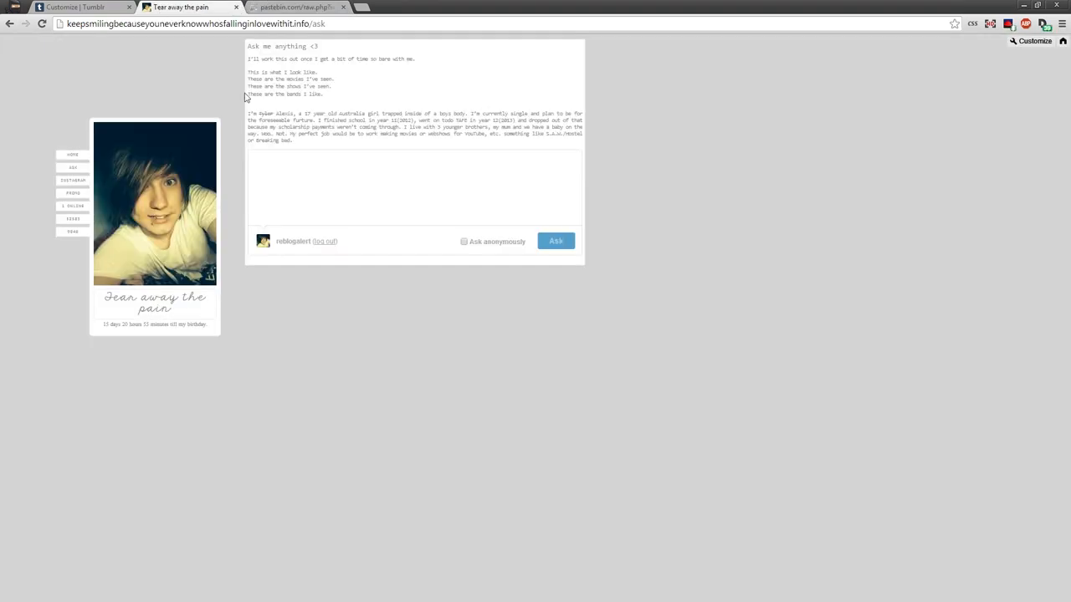
# Inspect the ask page's div.entry box and span.title in DevTools (F12), then return to Pastebin
pyautogui.press('F12')
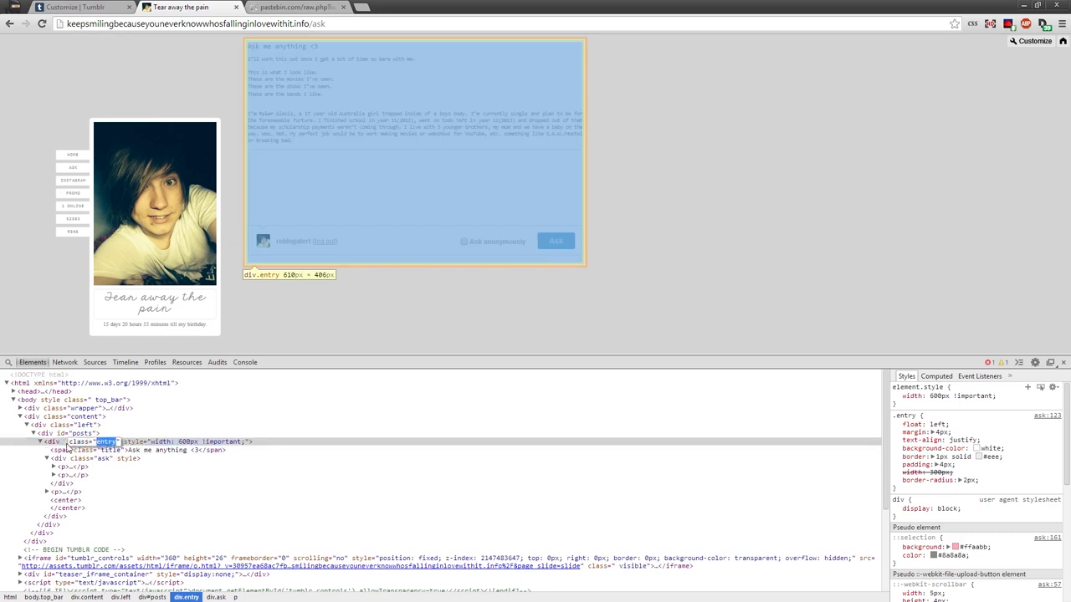
pyautogui.moveTo(80, 449)
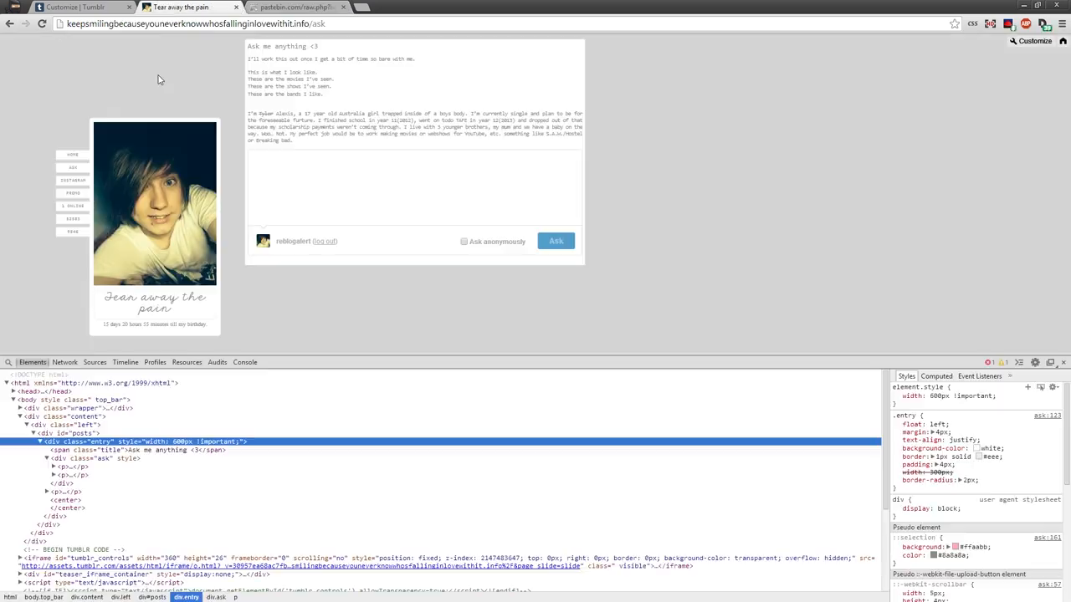
pyautogui.rightClick(253, 47)
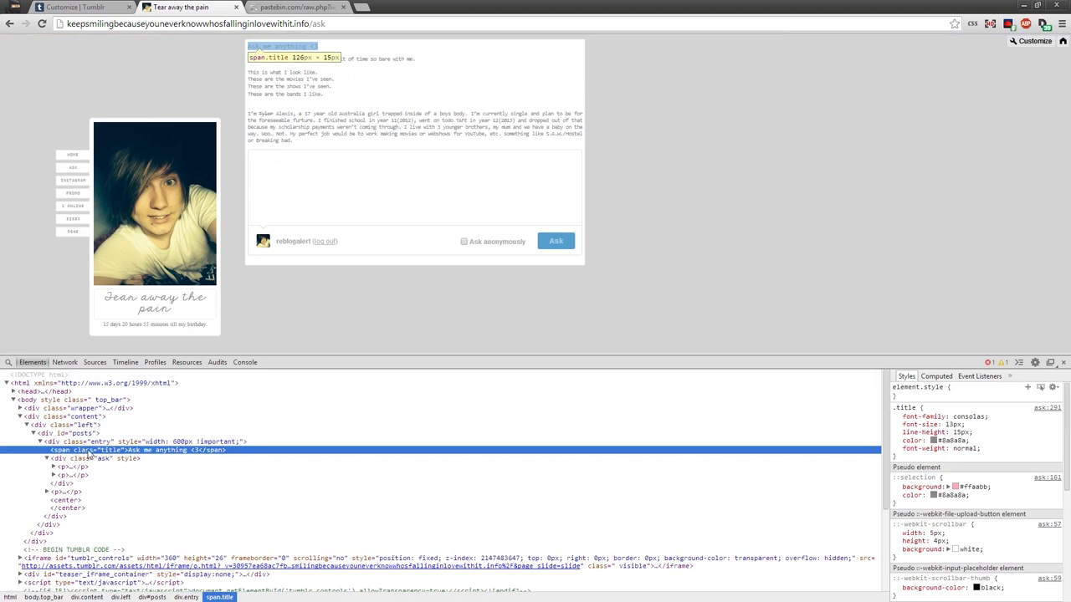
pyautogui.moveTo(97, 455)
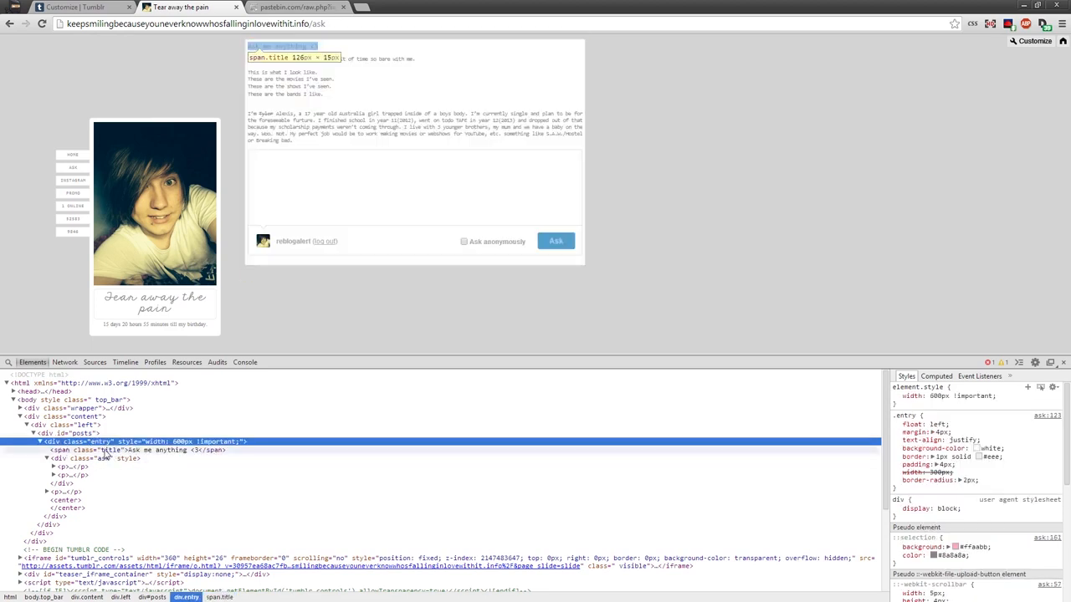
pyautogui.click(109, 450)
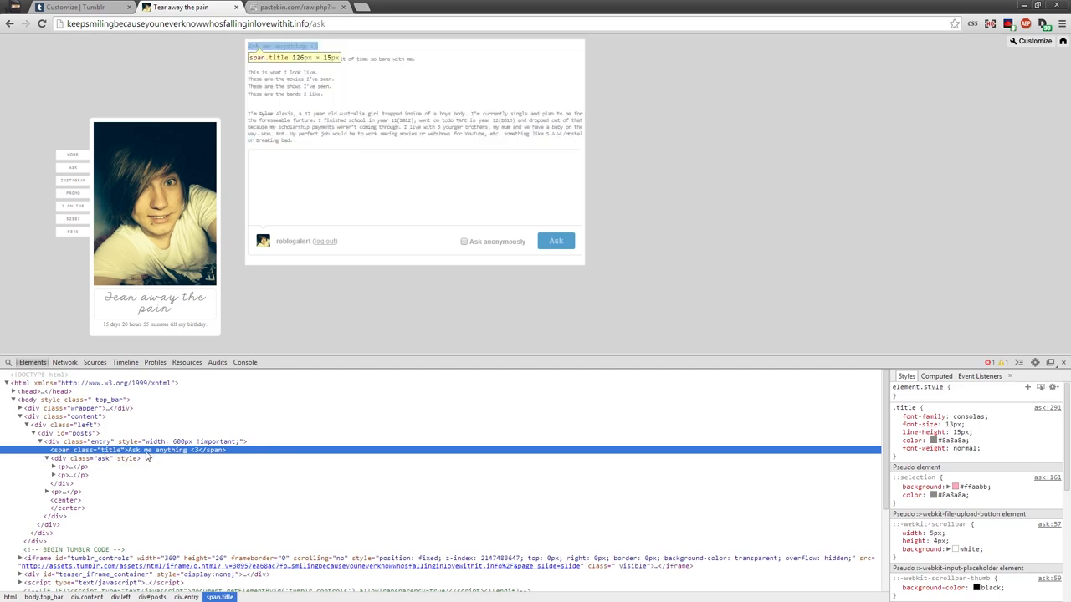
pyautogui.click(298, 7)
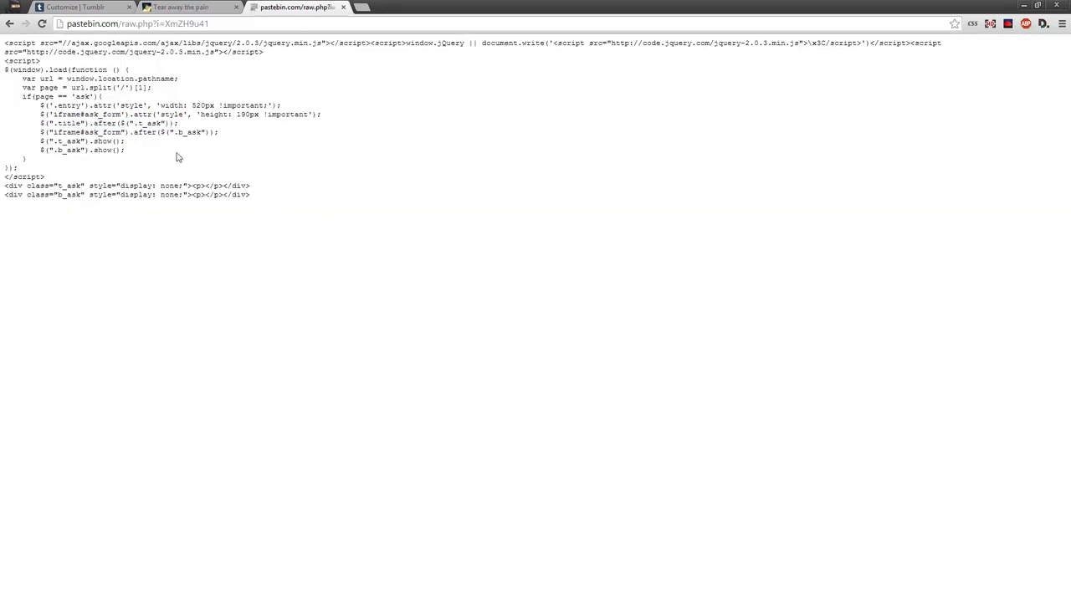
pyautogui.moveTo(402, 214)
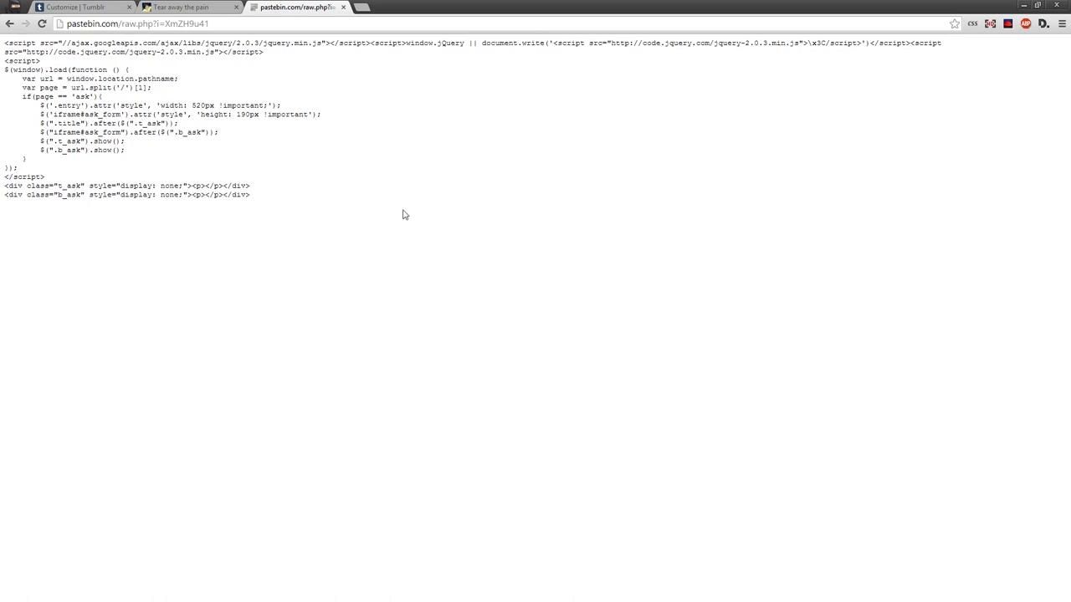
pyautogui.moveTo(268, 159)
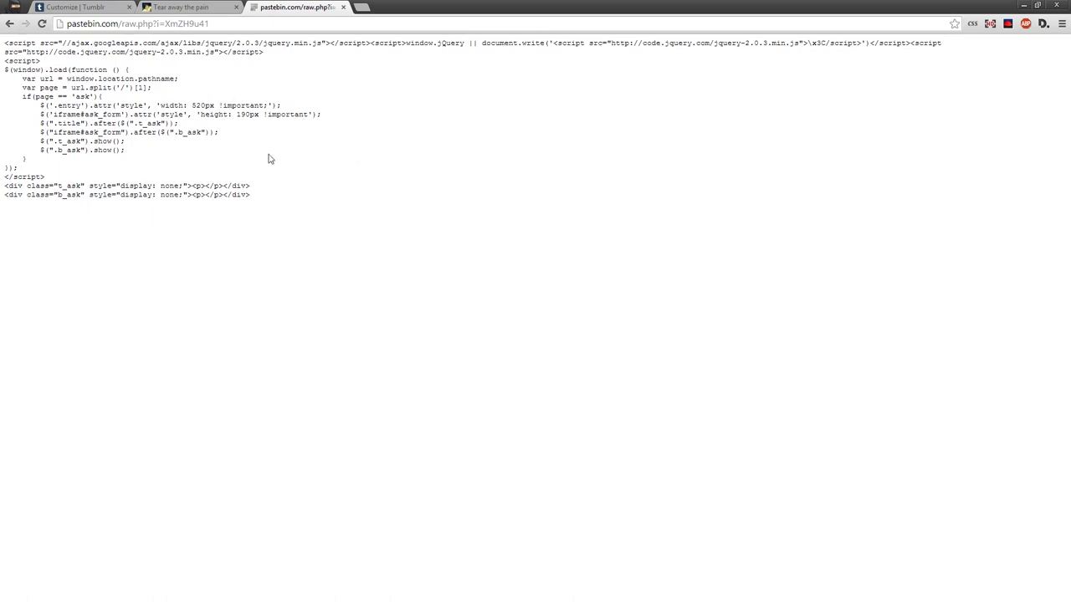